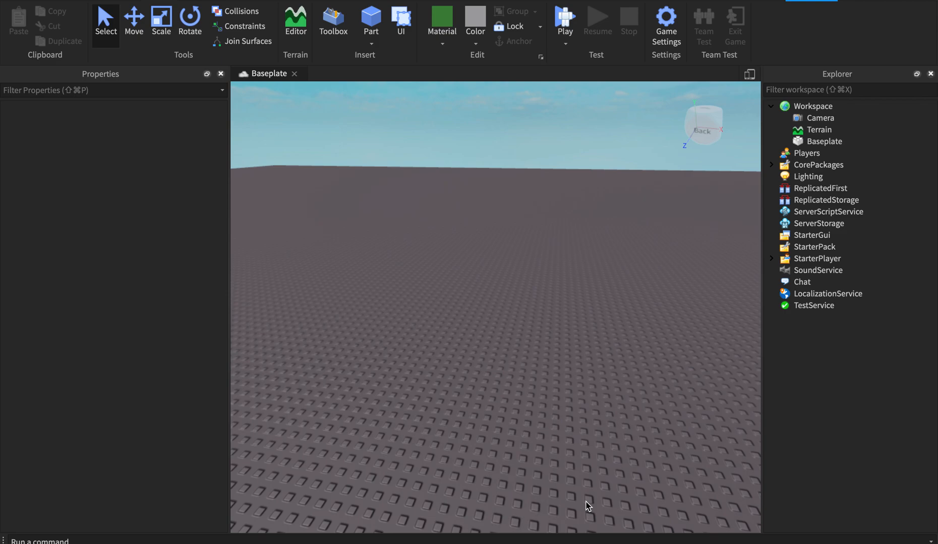
mouse_move(416, 196)
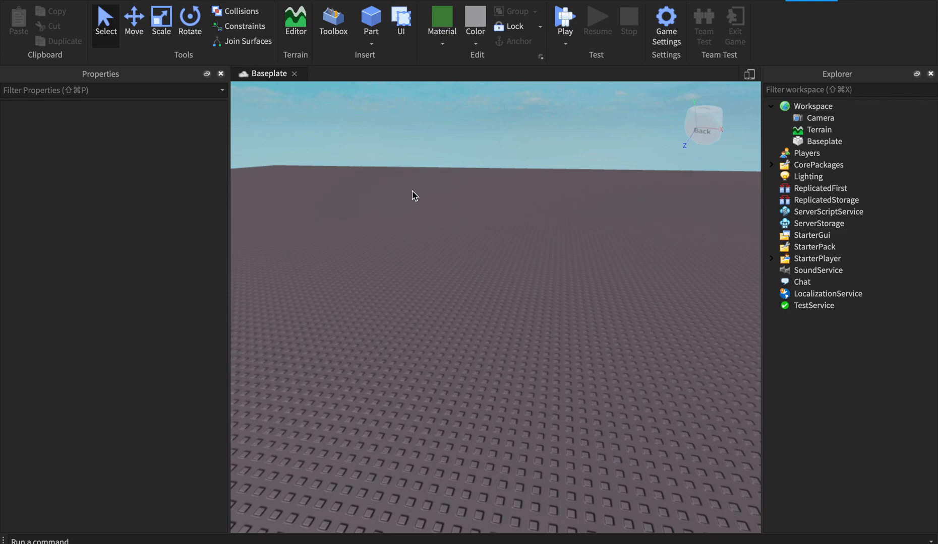
- Add parts shaped into a J (foot, stem, top bar) and select all three together
left_click(370, 21)
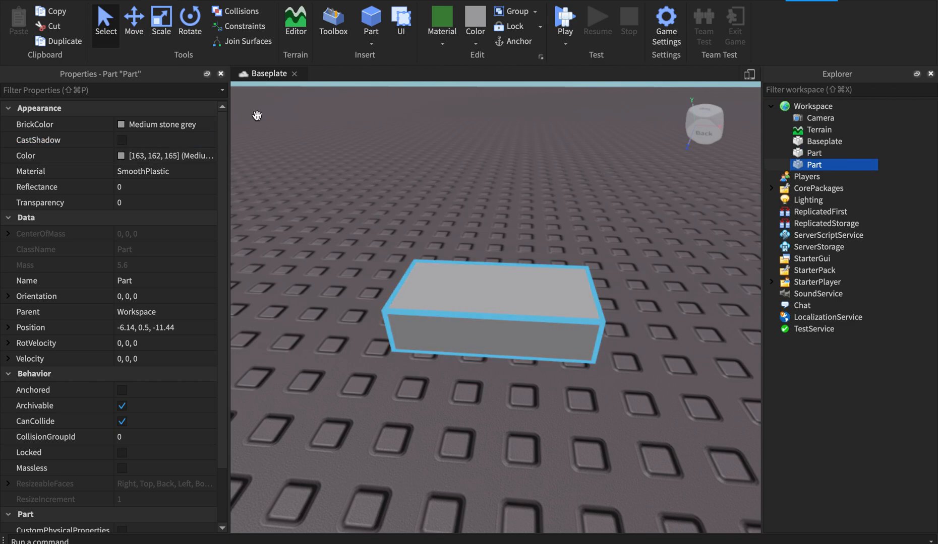
left_click(160, 20)
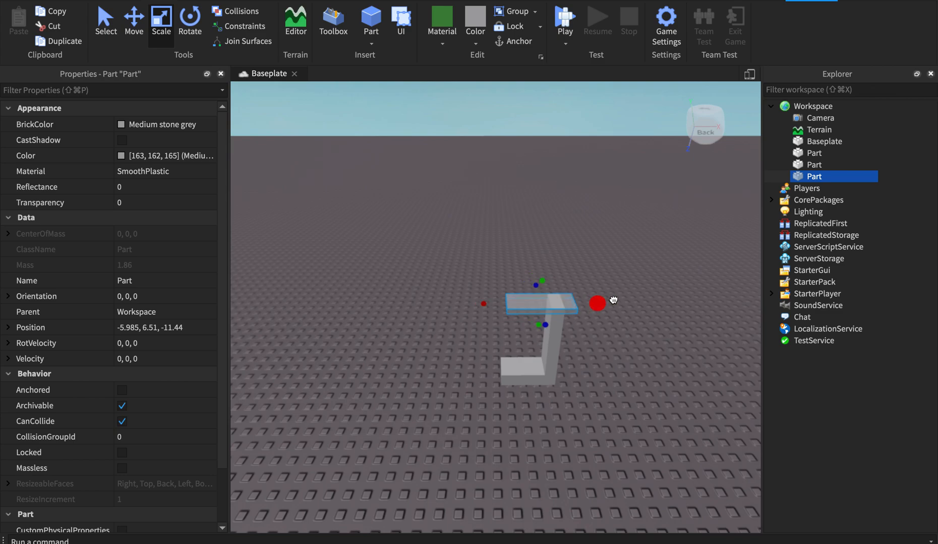
left_click(622, 412)
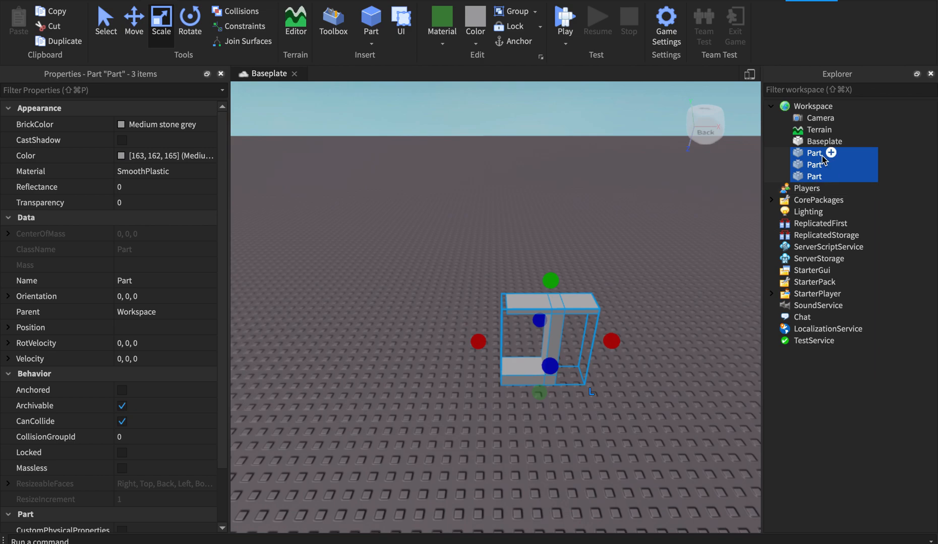
- Export the selected J parts to the Desktop as JTest.obj via Export Selection
right_click(814, 166)
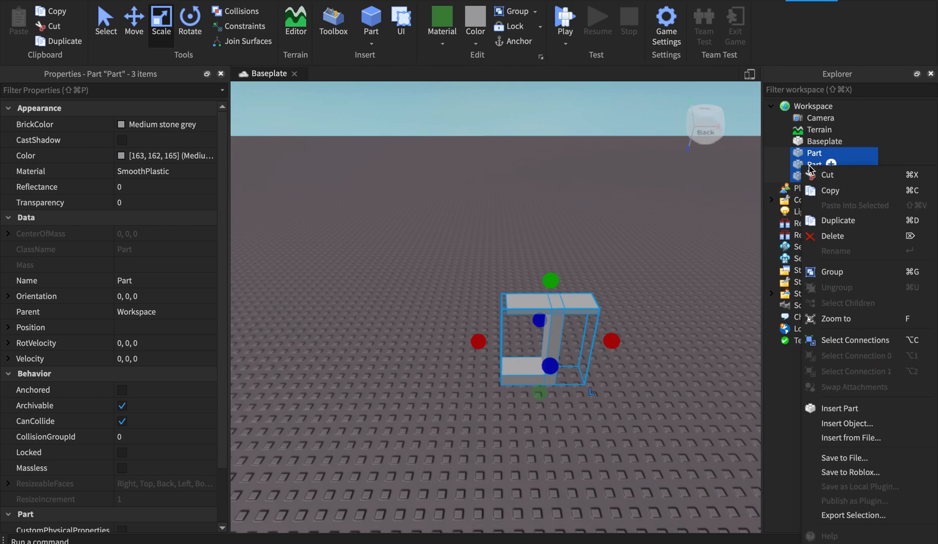
mouse_move(849, 473)
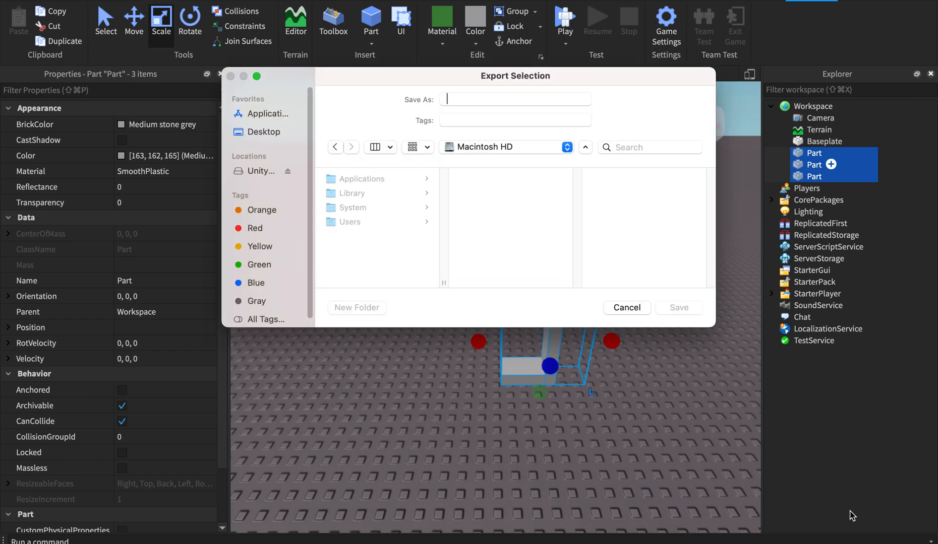
left_click(263, 132)
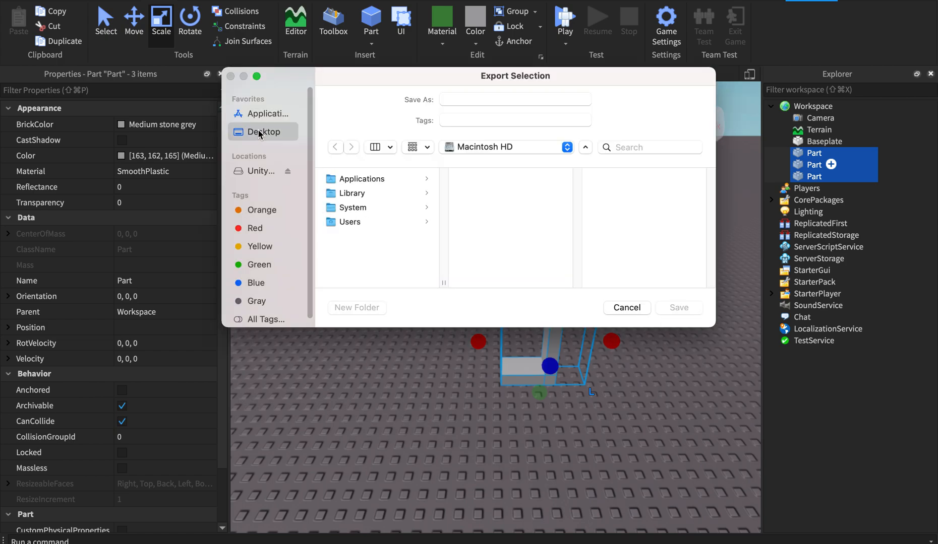
left_click(263, 132)
type("J")
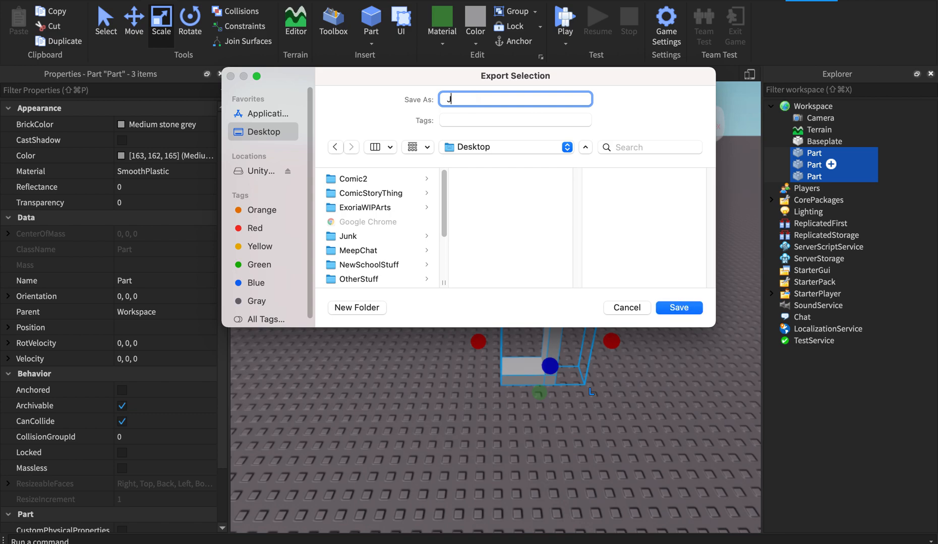
type("Test")
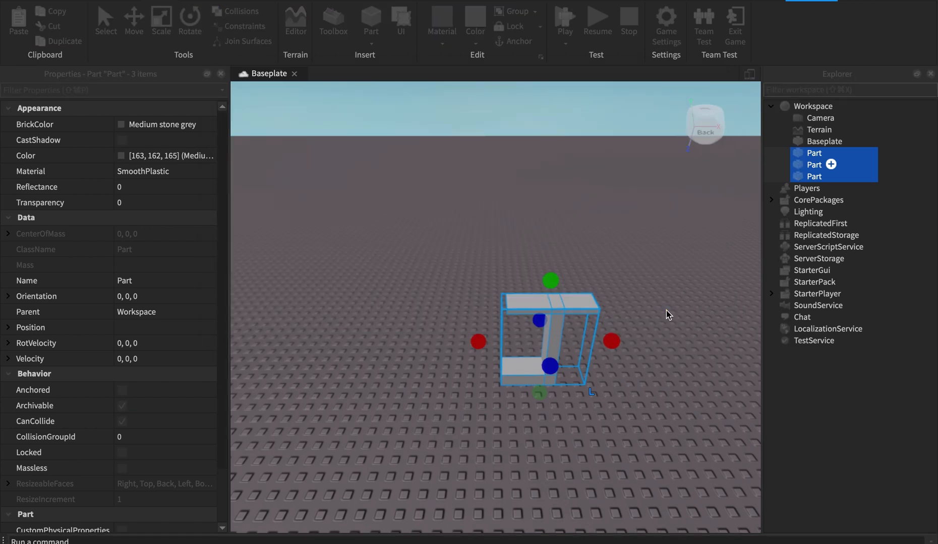
- Insert a new empty MeshPart beside the J via Insert Object and select it
left_click(668, 316)
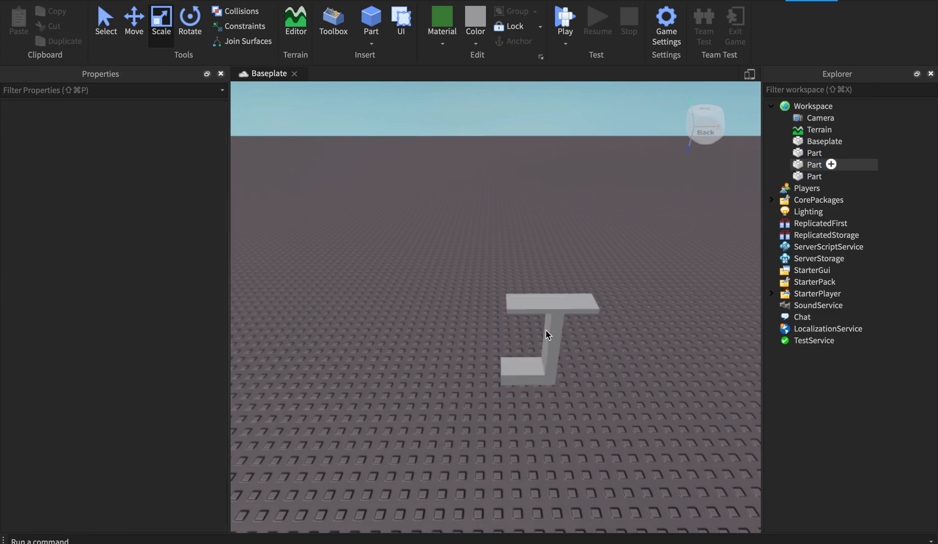
right_click(546, 335)
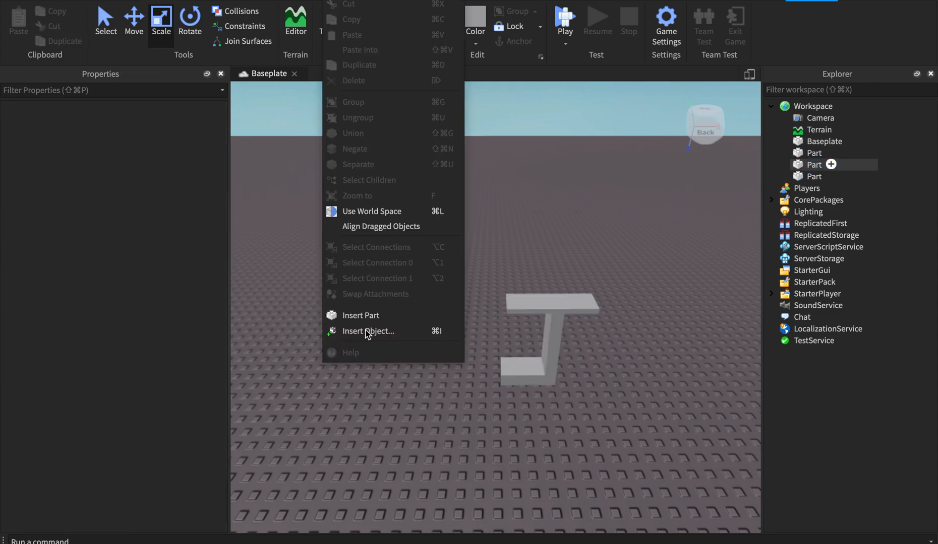
left_click(368, 332)
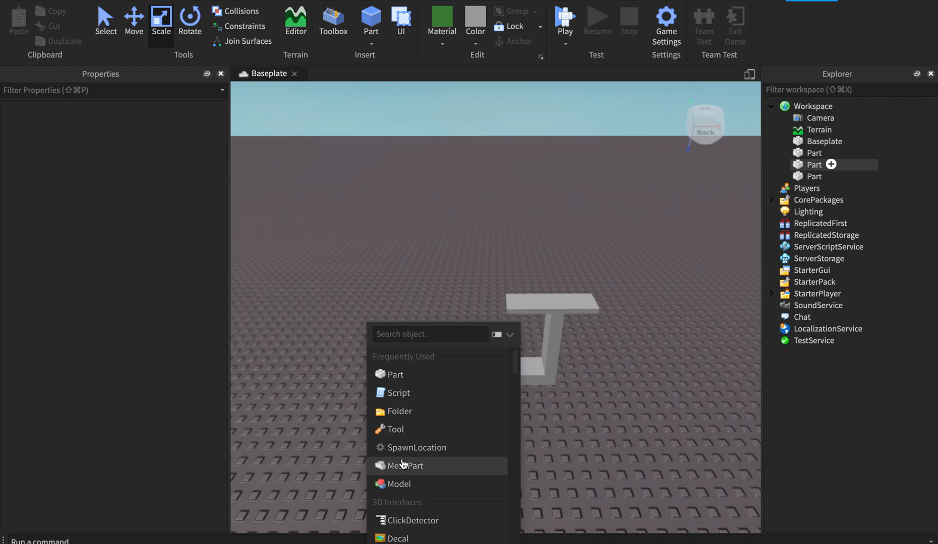
left_click(407, 466)
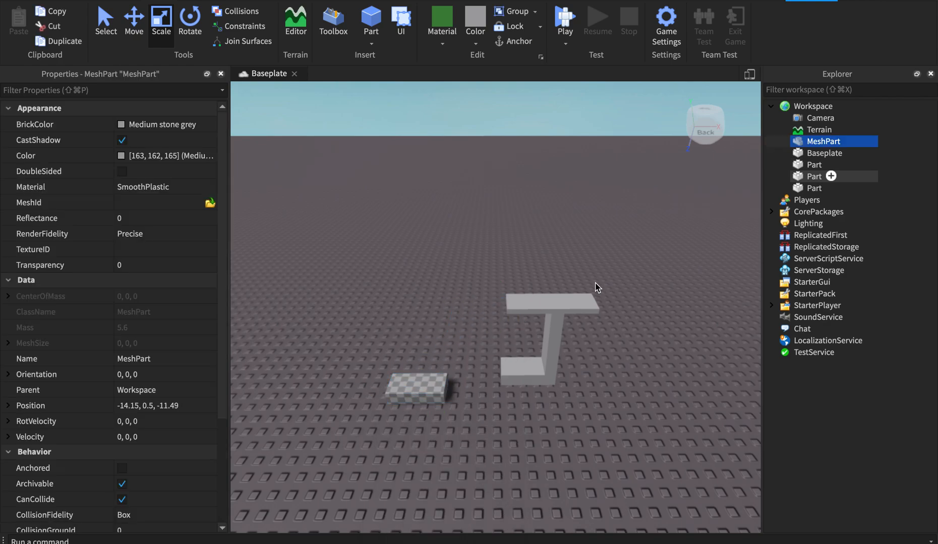
left_click(418, 390)
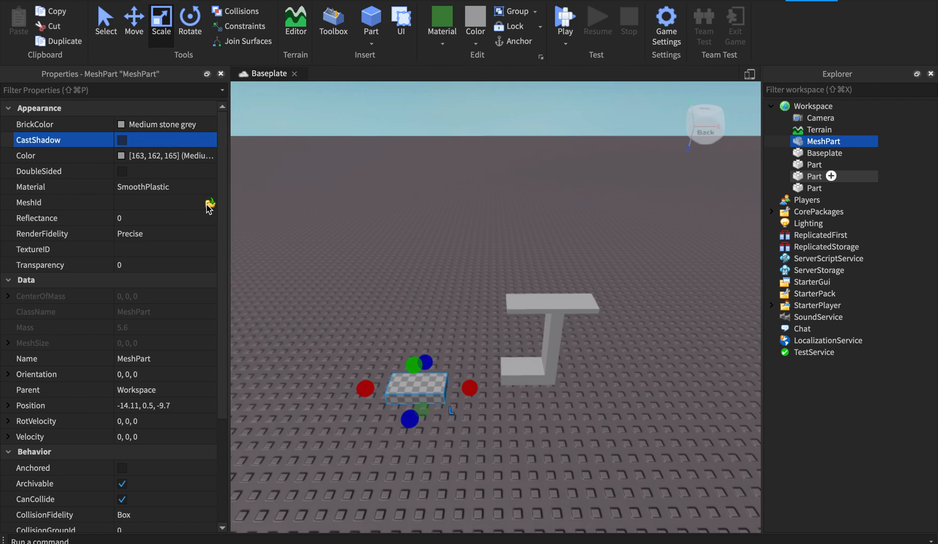
- Load JTest.obj from the Desktop as the MeshPart's MeshId
left_click(210, 203)
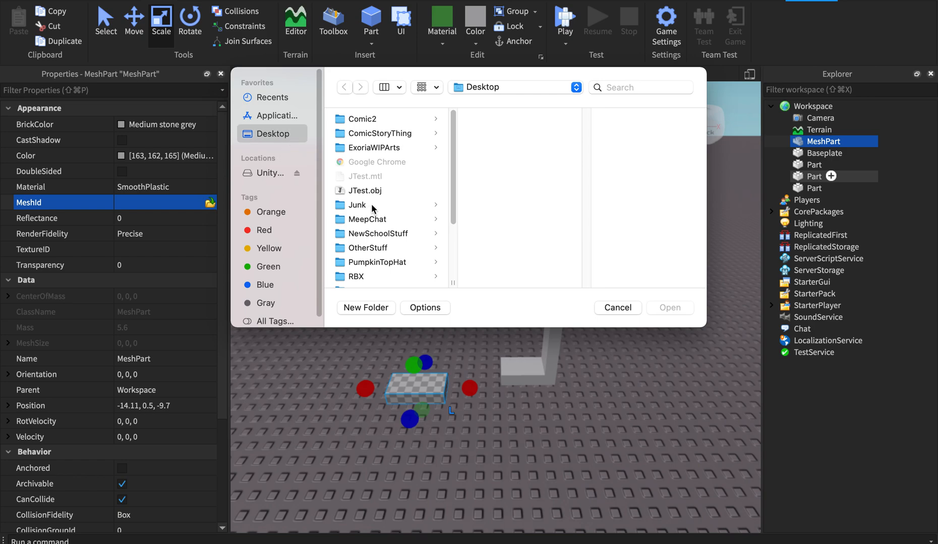
mouse_move(406, 167)
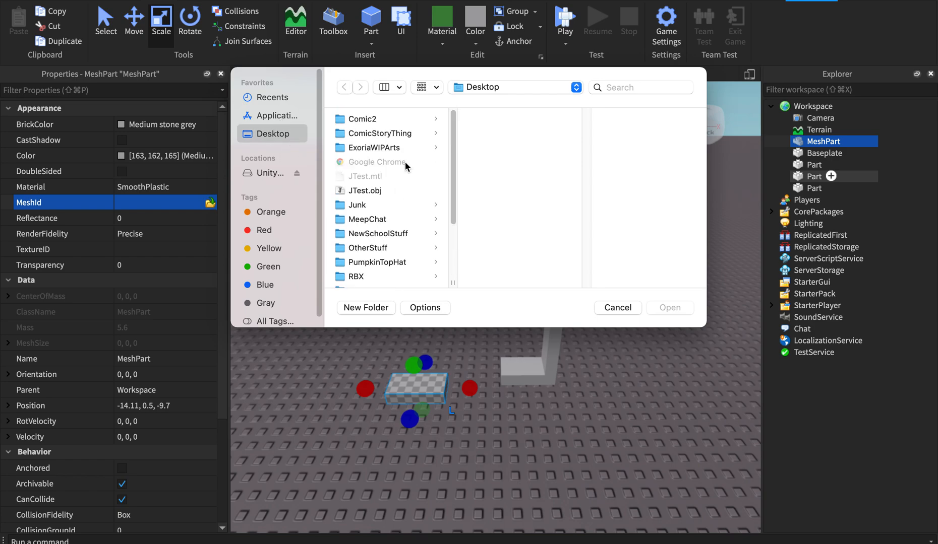
left_click(364, 191)
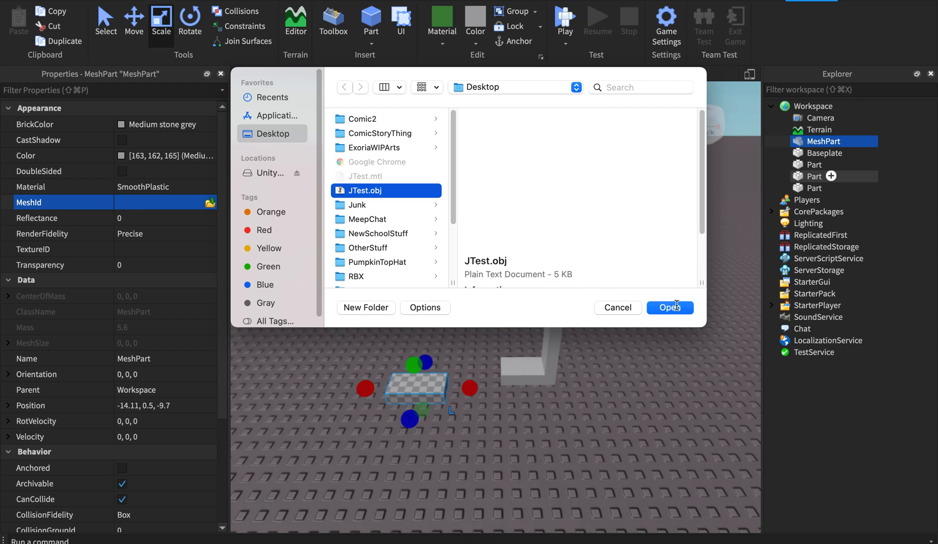
left_click(669, 307)
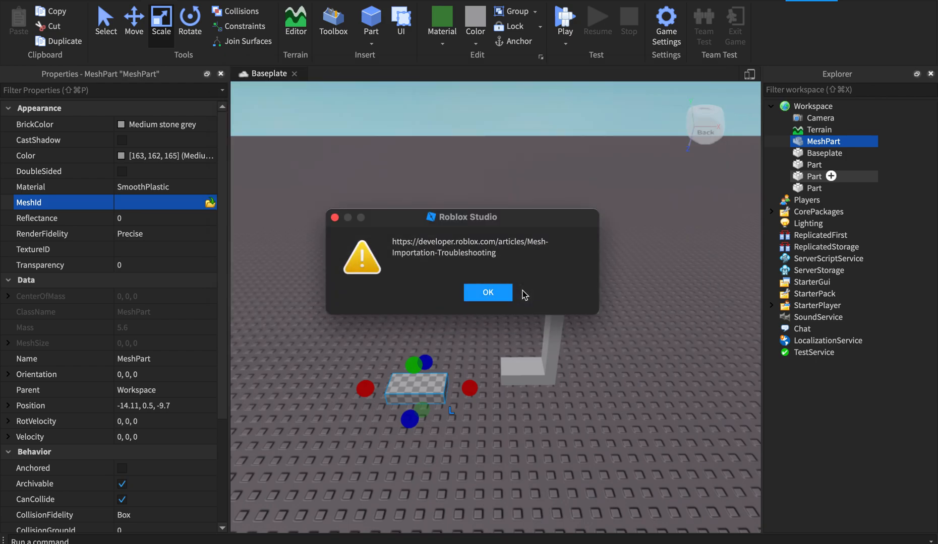
- Dismiss the mesh-import warning so the MeshPart takes the J shape
left_click(487, 292)
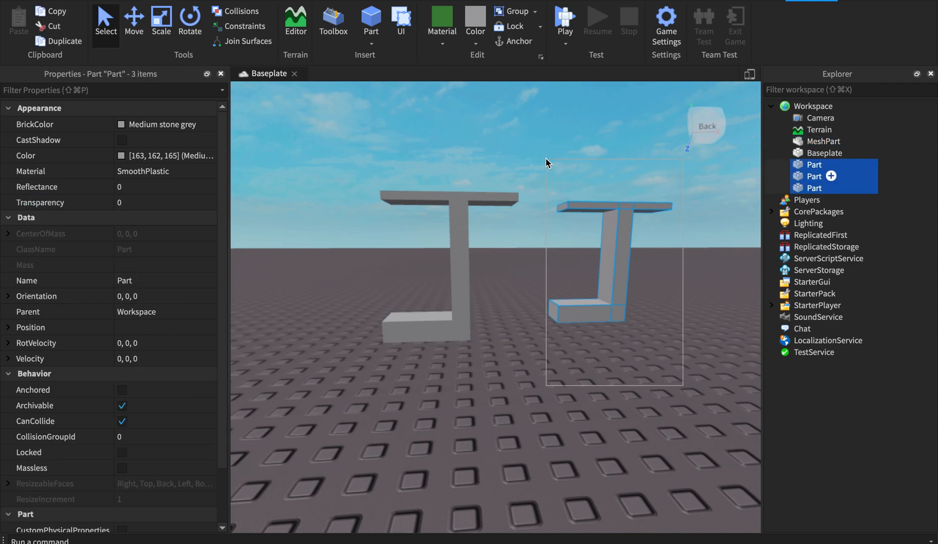
- Anchor the three original J parts and bring up the Model solid-modeling tools
left_click(160, 20)
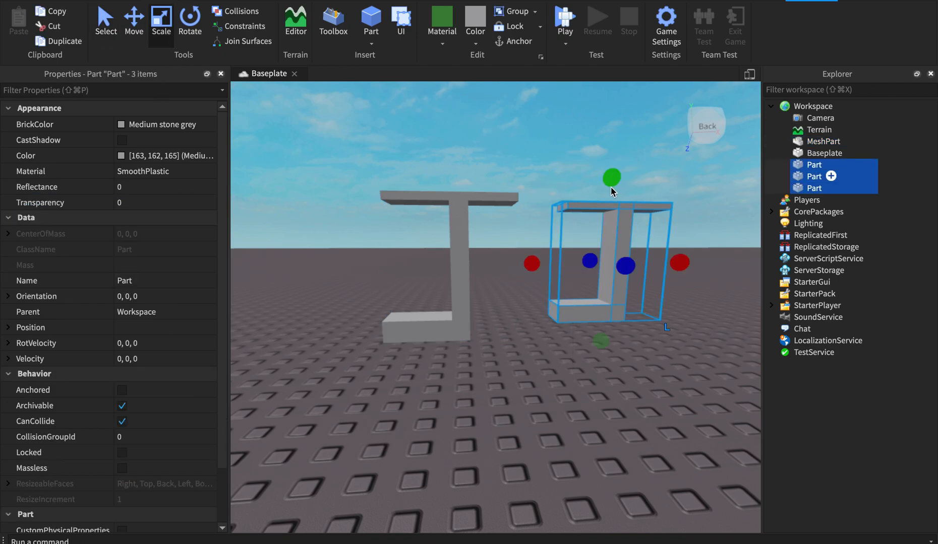
left_click(122, 389)
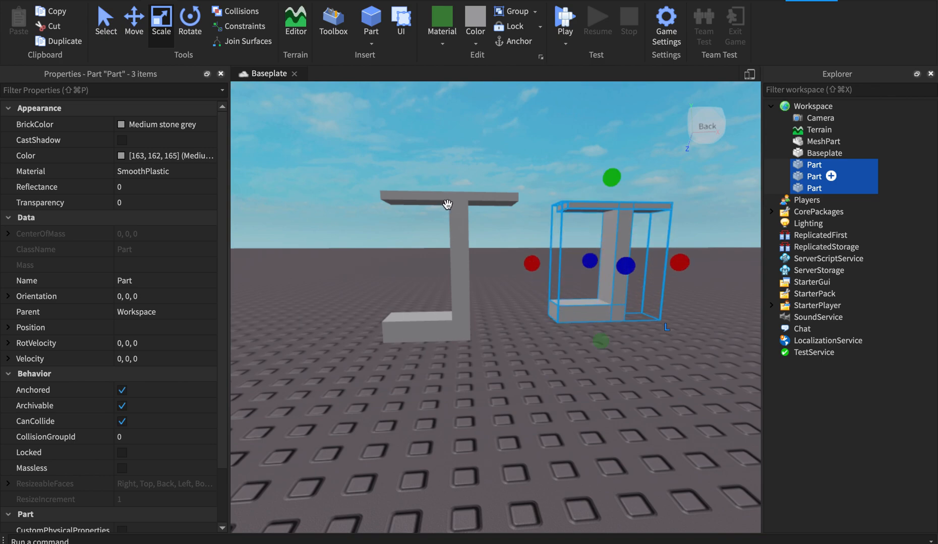
left_click(824, 142)
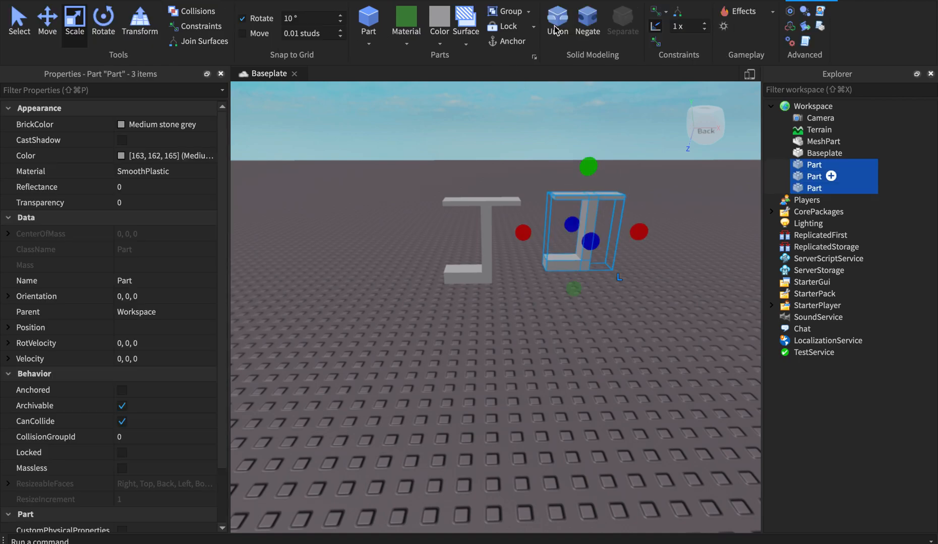
- Union the three original parts into one solid beside the MeshPart, then clear the selection
left_click(556, 20)
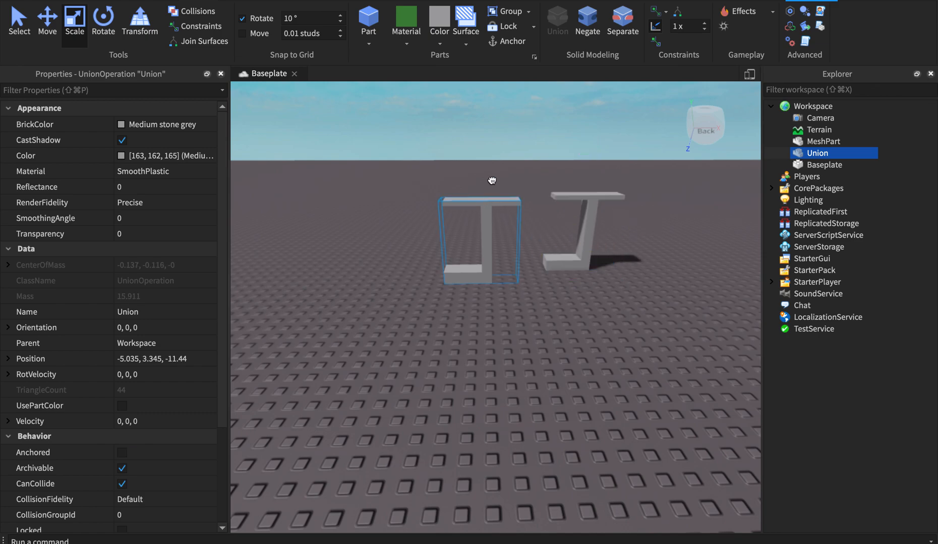
left_click(824, 141)
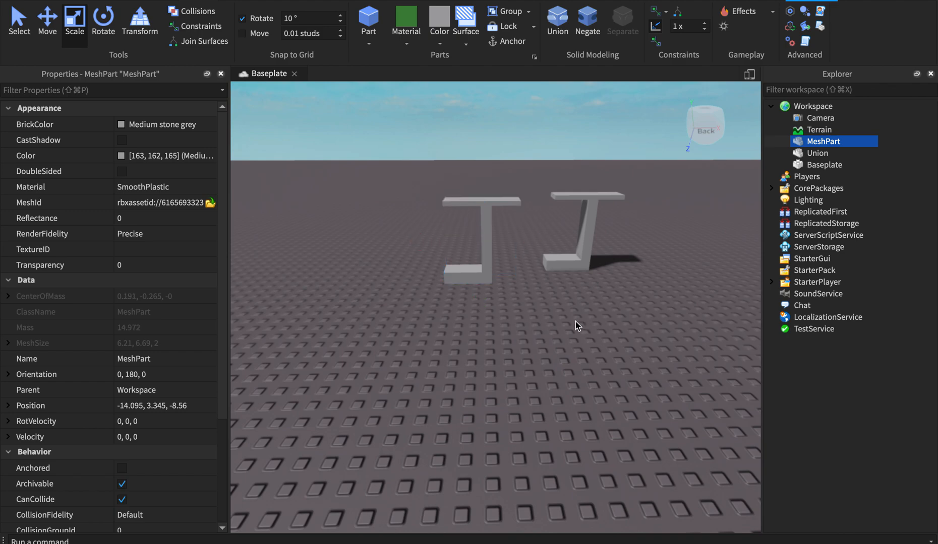
left_click(577, 326)
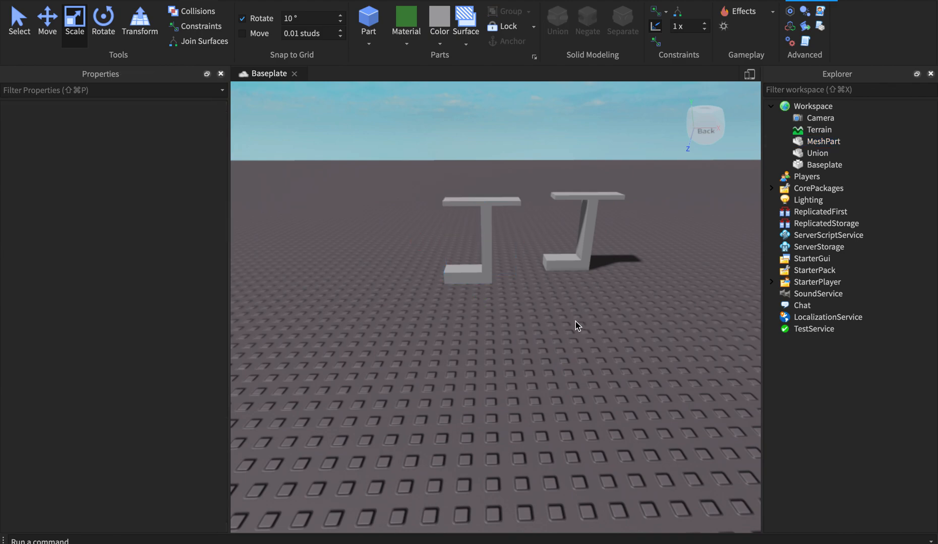
mouse_move(747, 55)
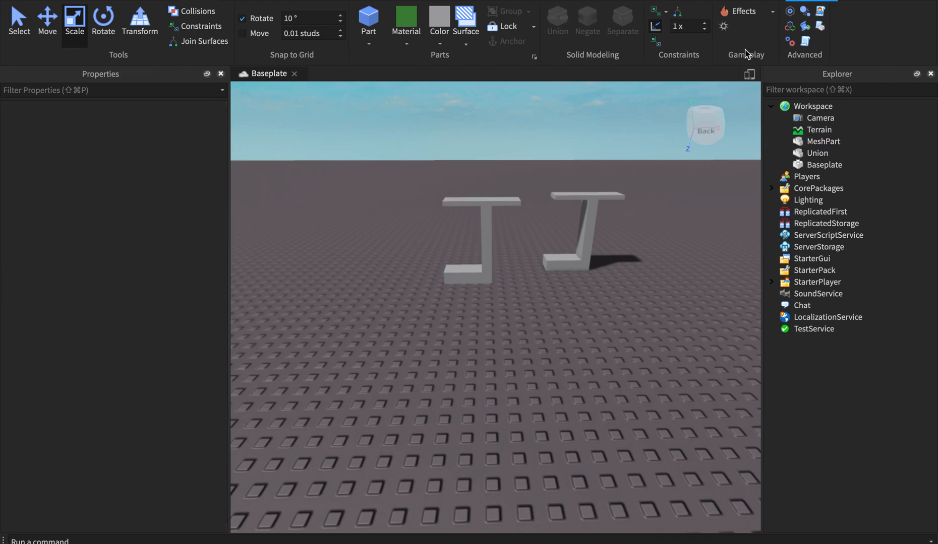